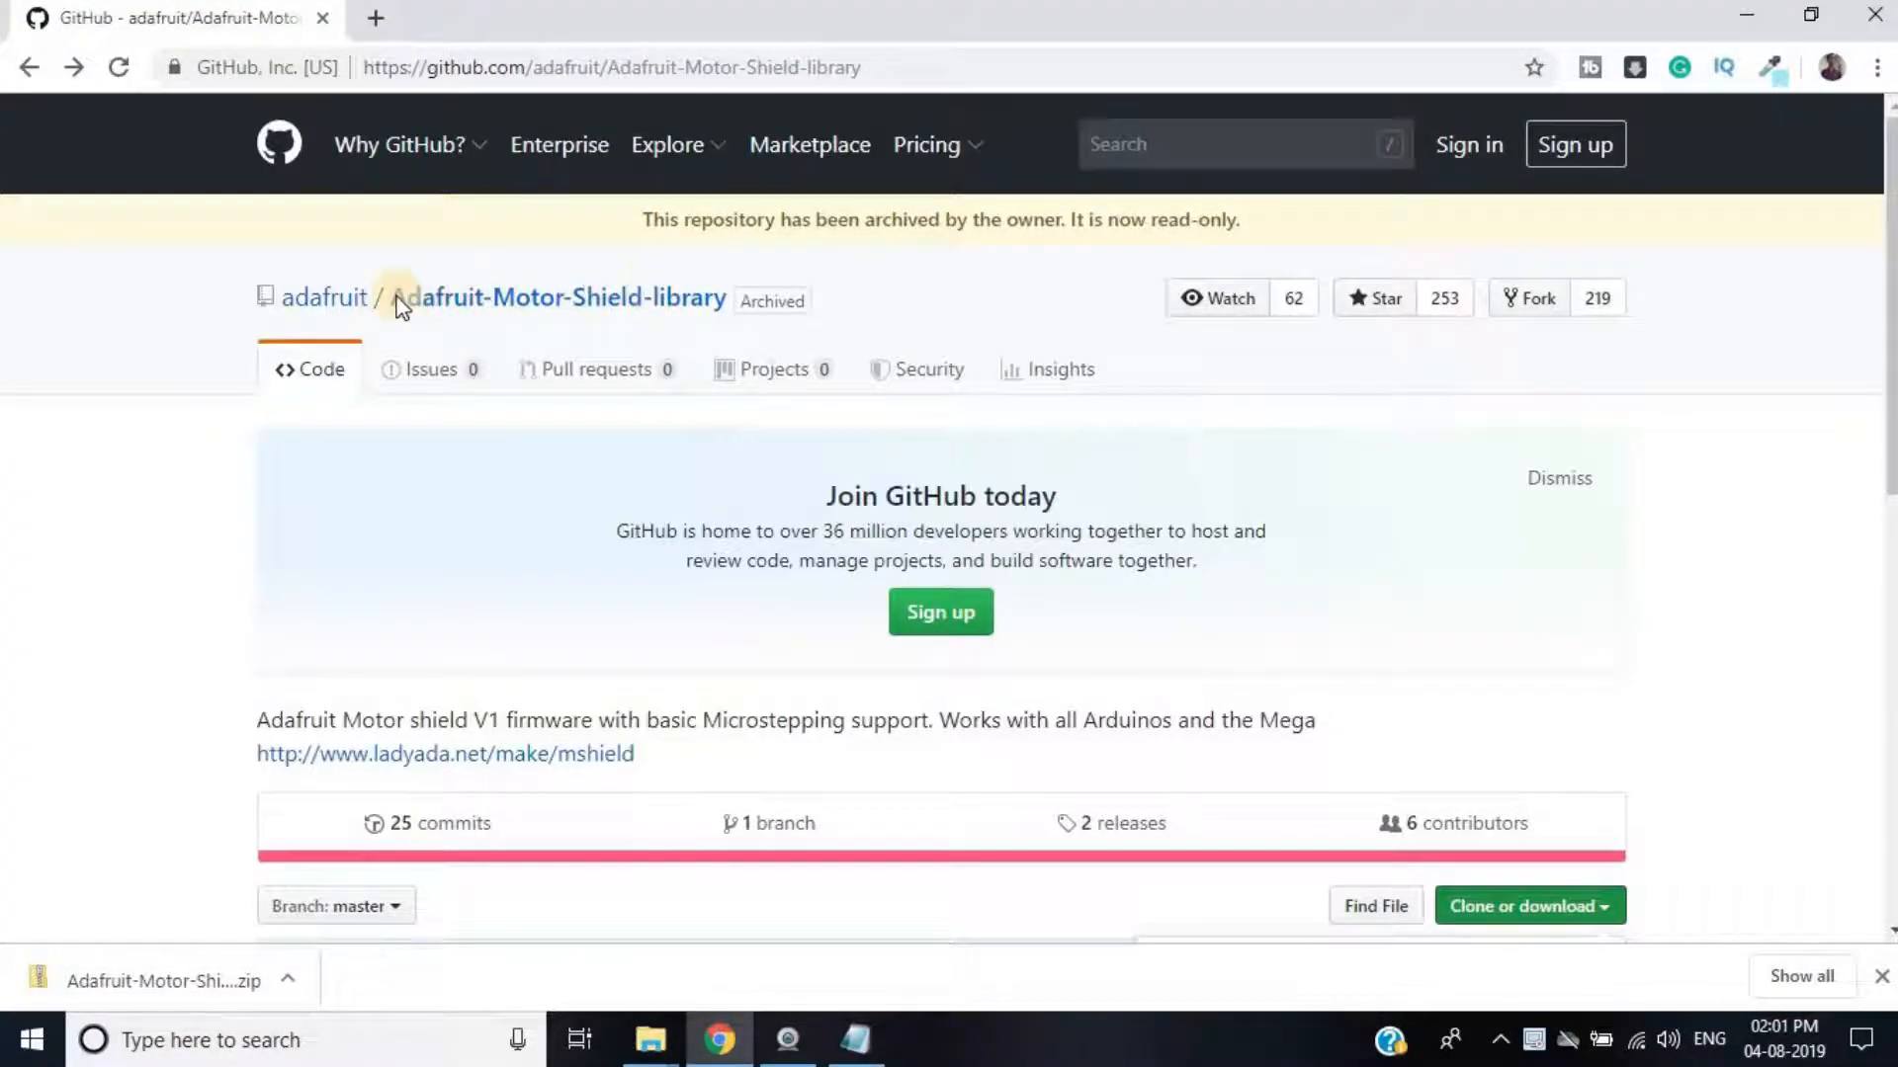
mouse_move(462, 314)
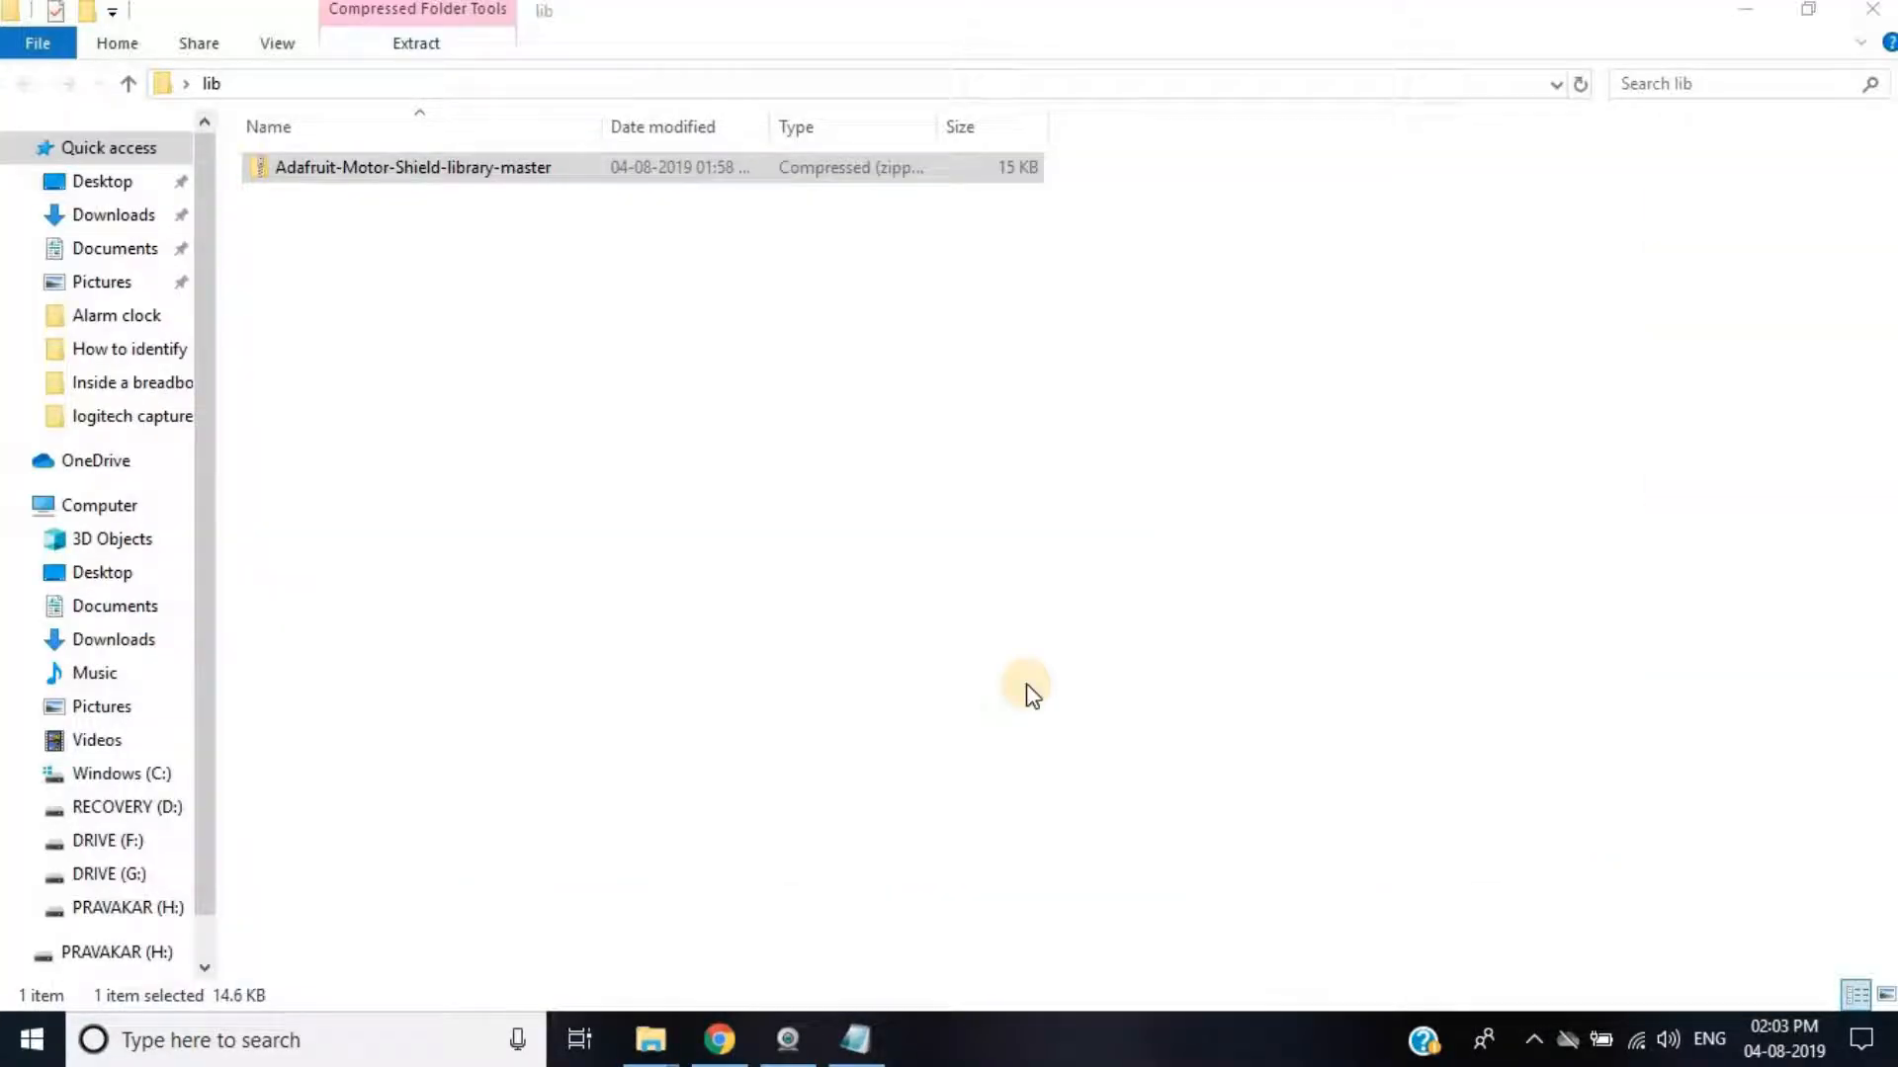
mouse_move(1058, 699)
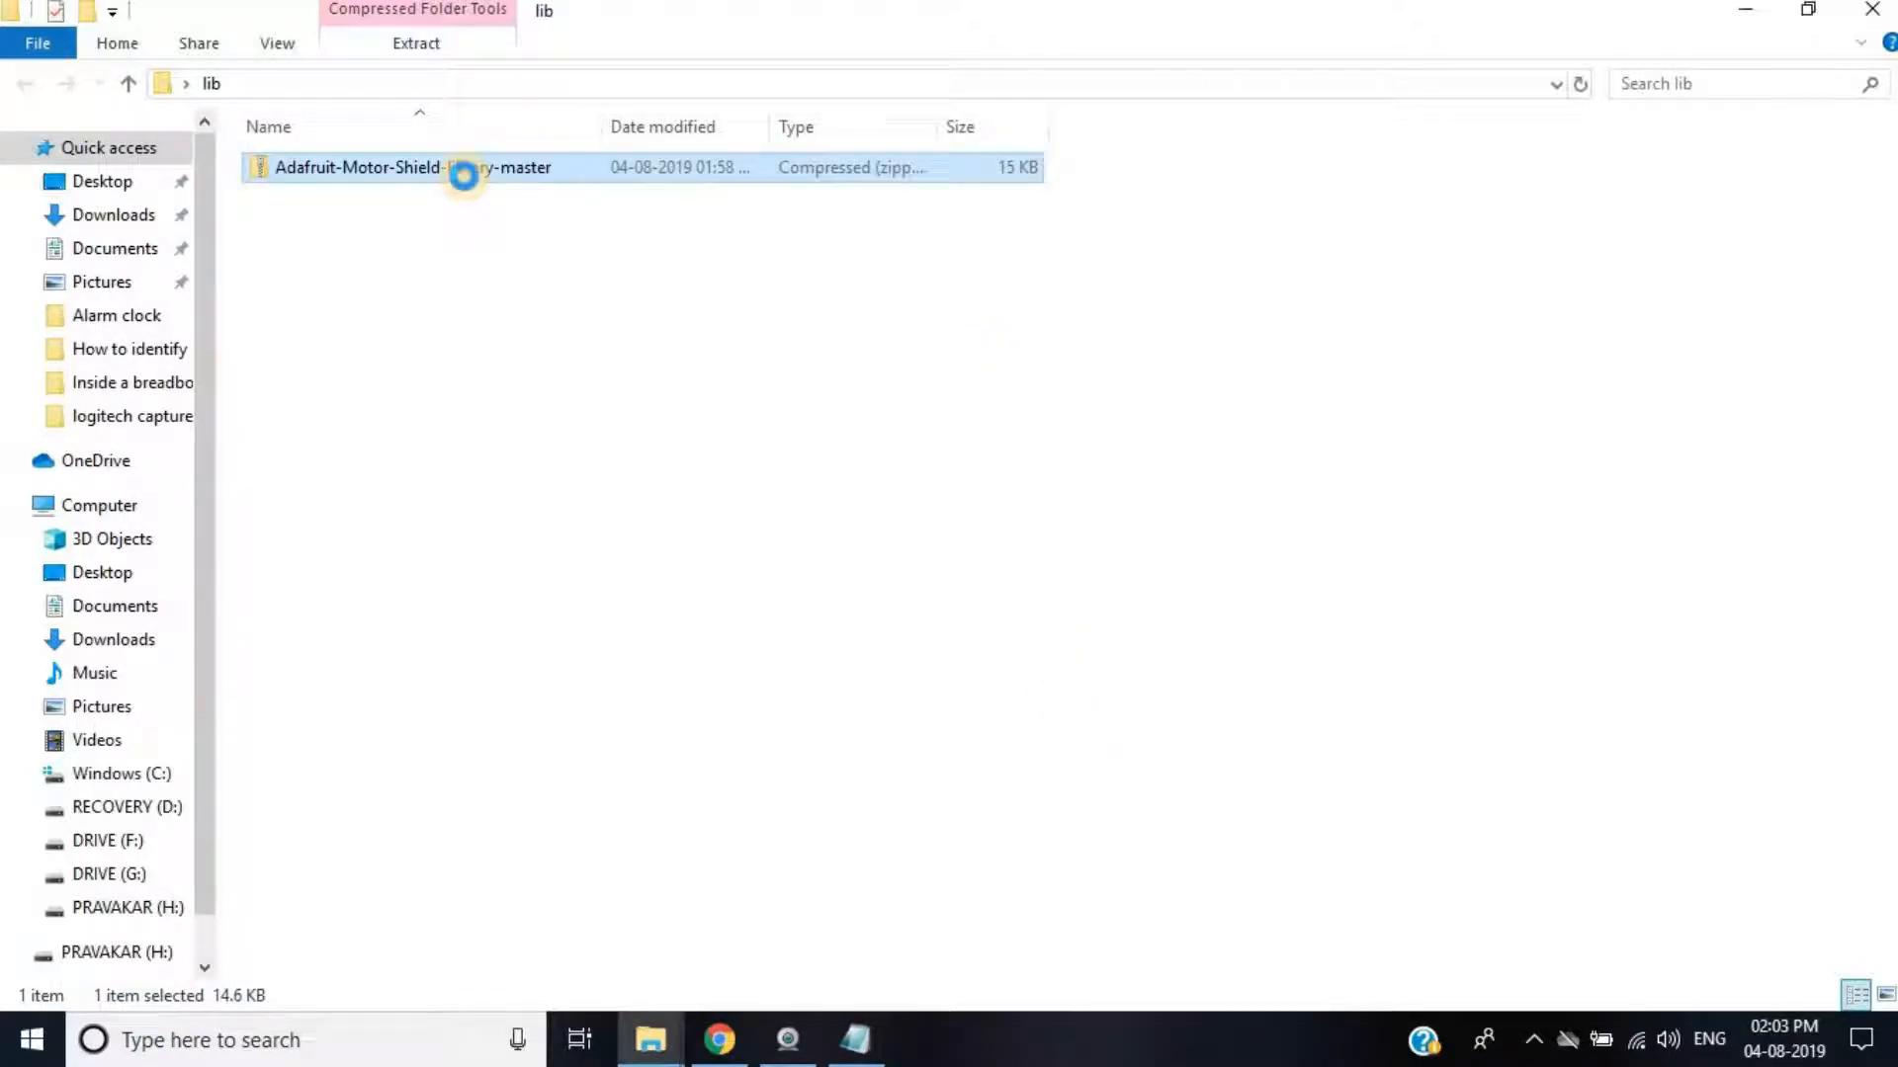
Step: Extract the Adafruit library zip with 7-Zip and cut the extracted folder
right_click(463, 176)
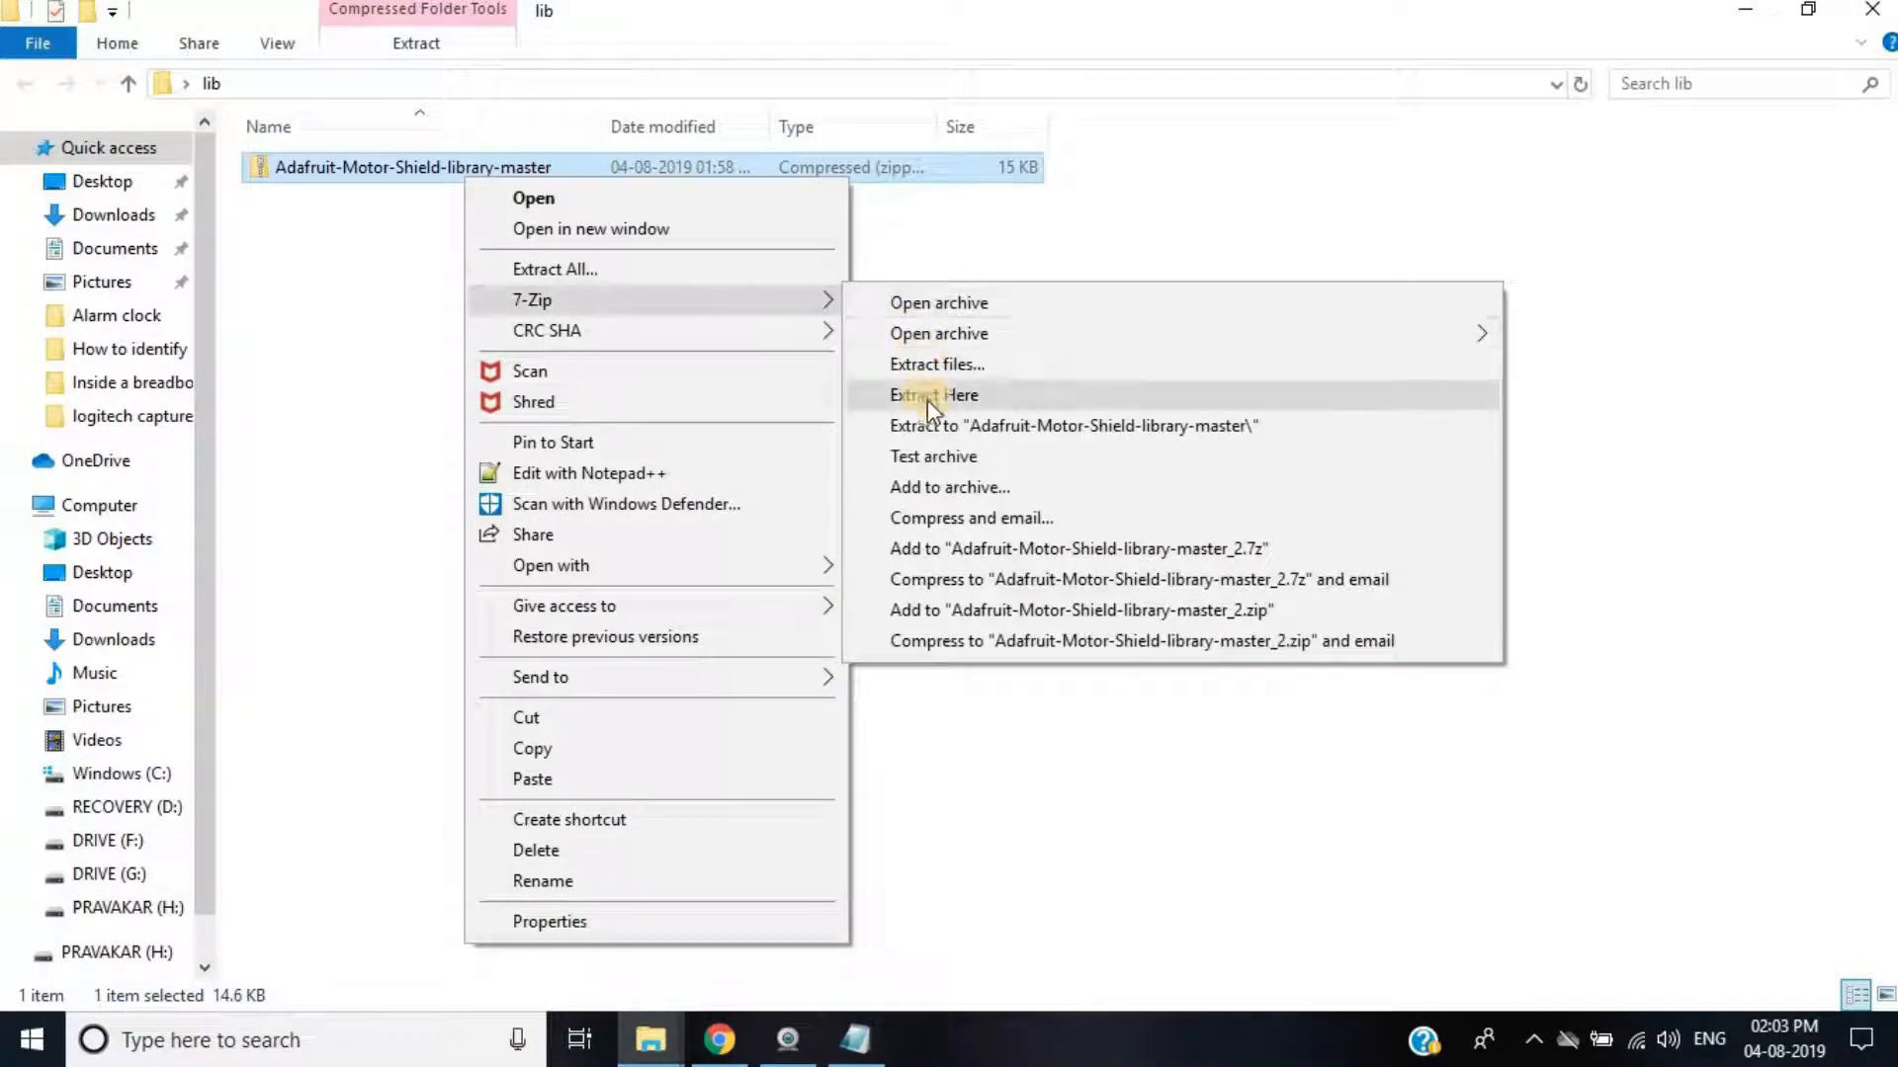
click(936, 394)
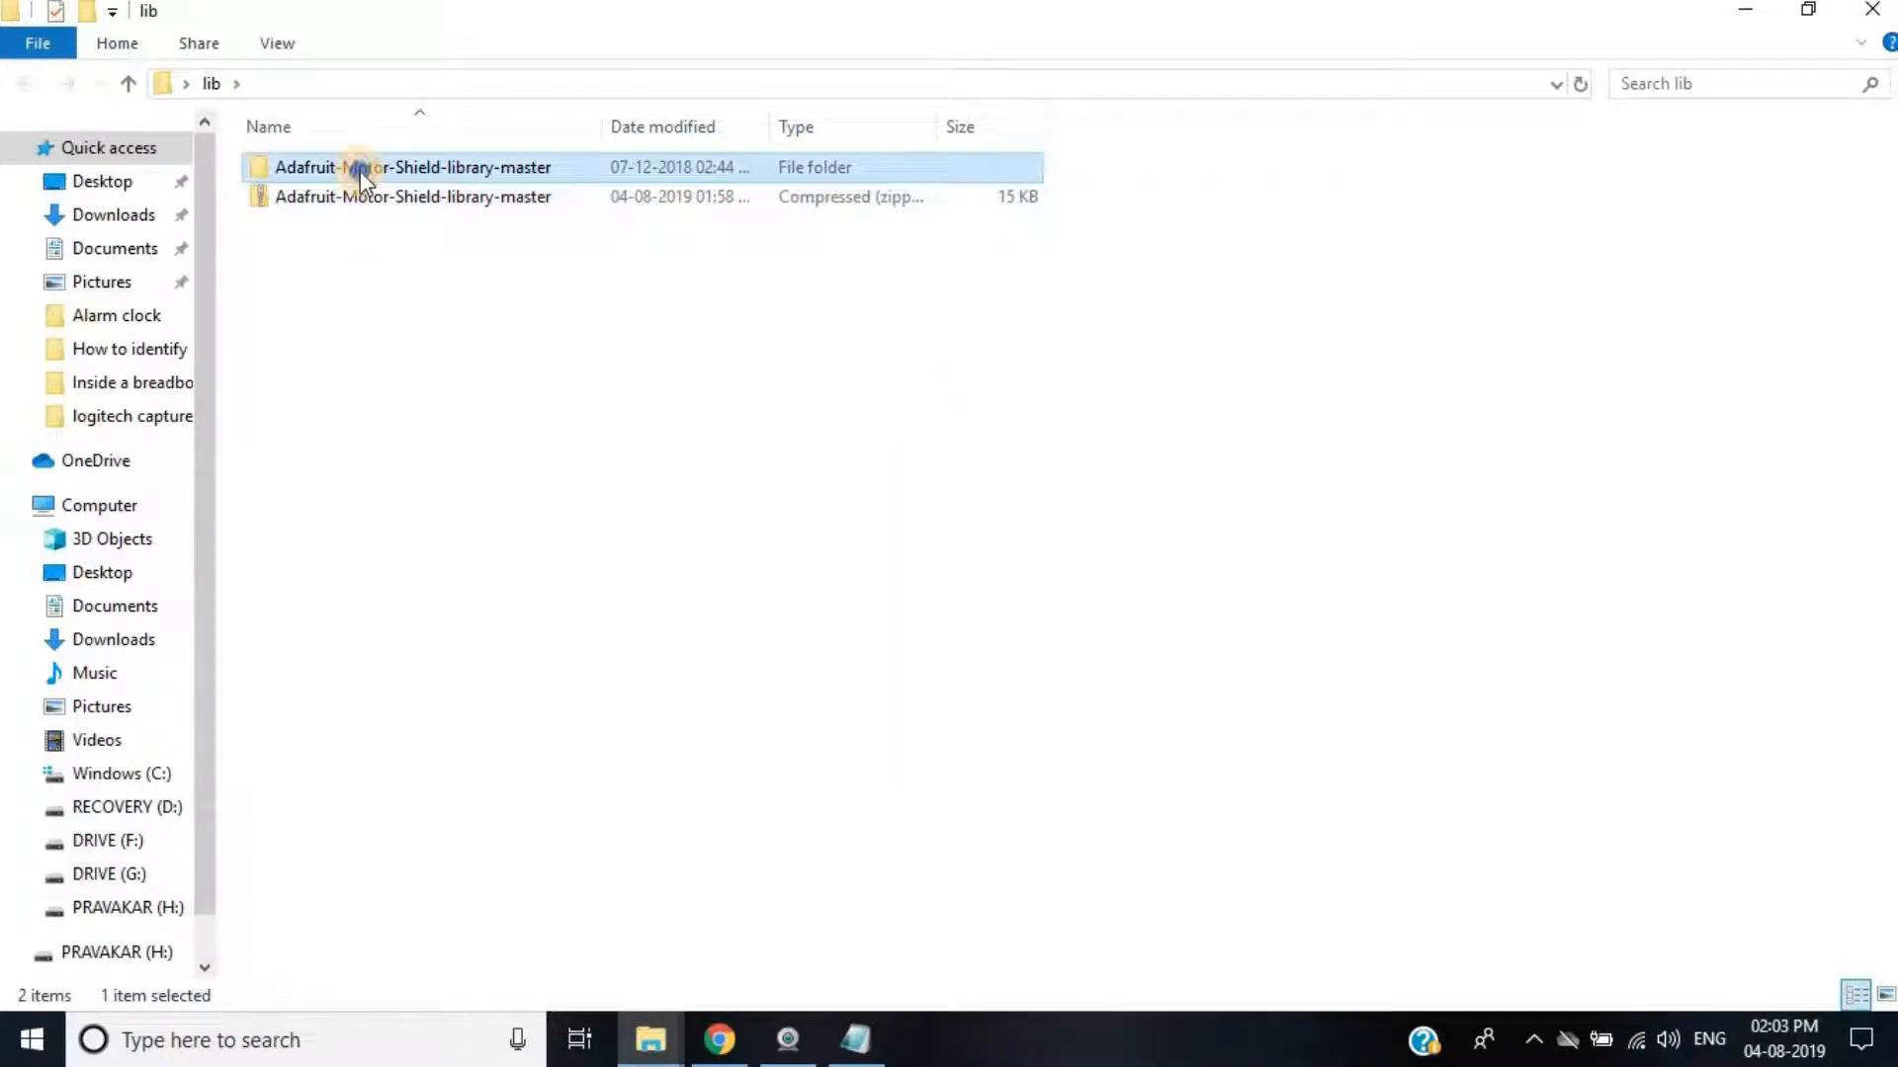
right_click(365, 174)
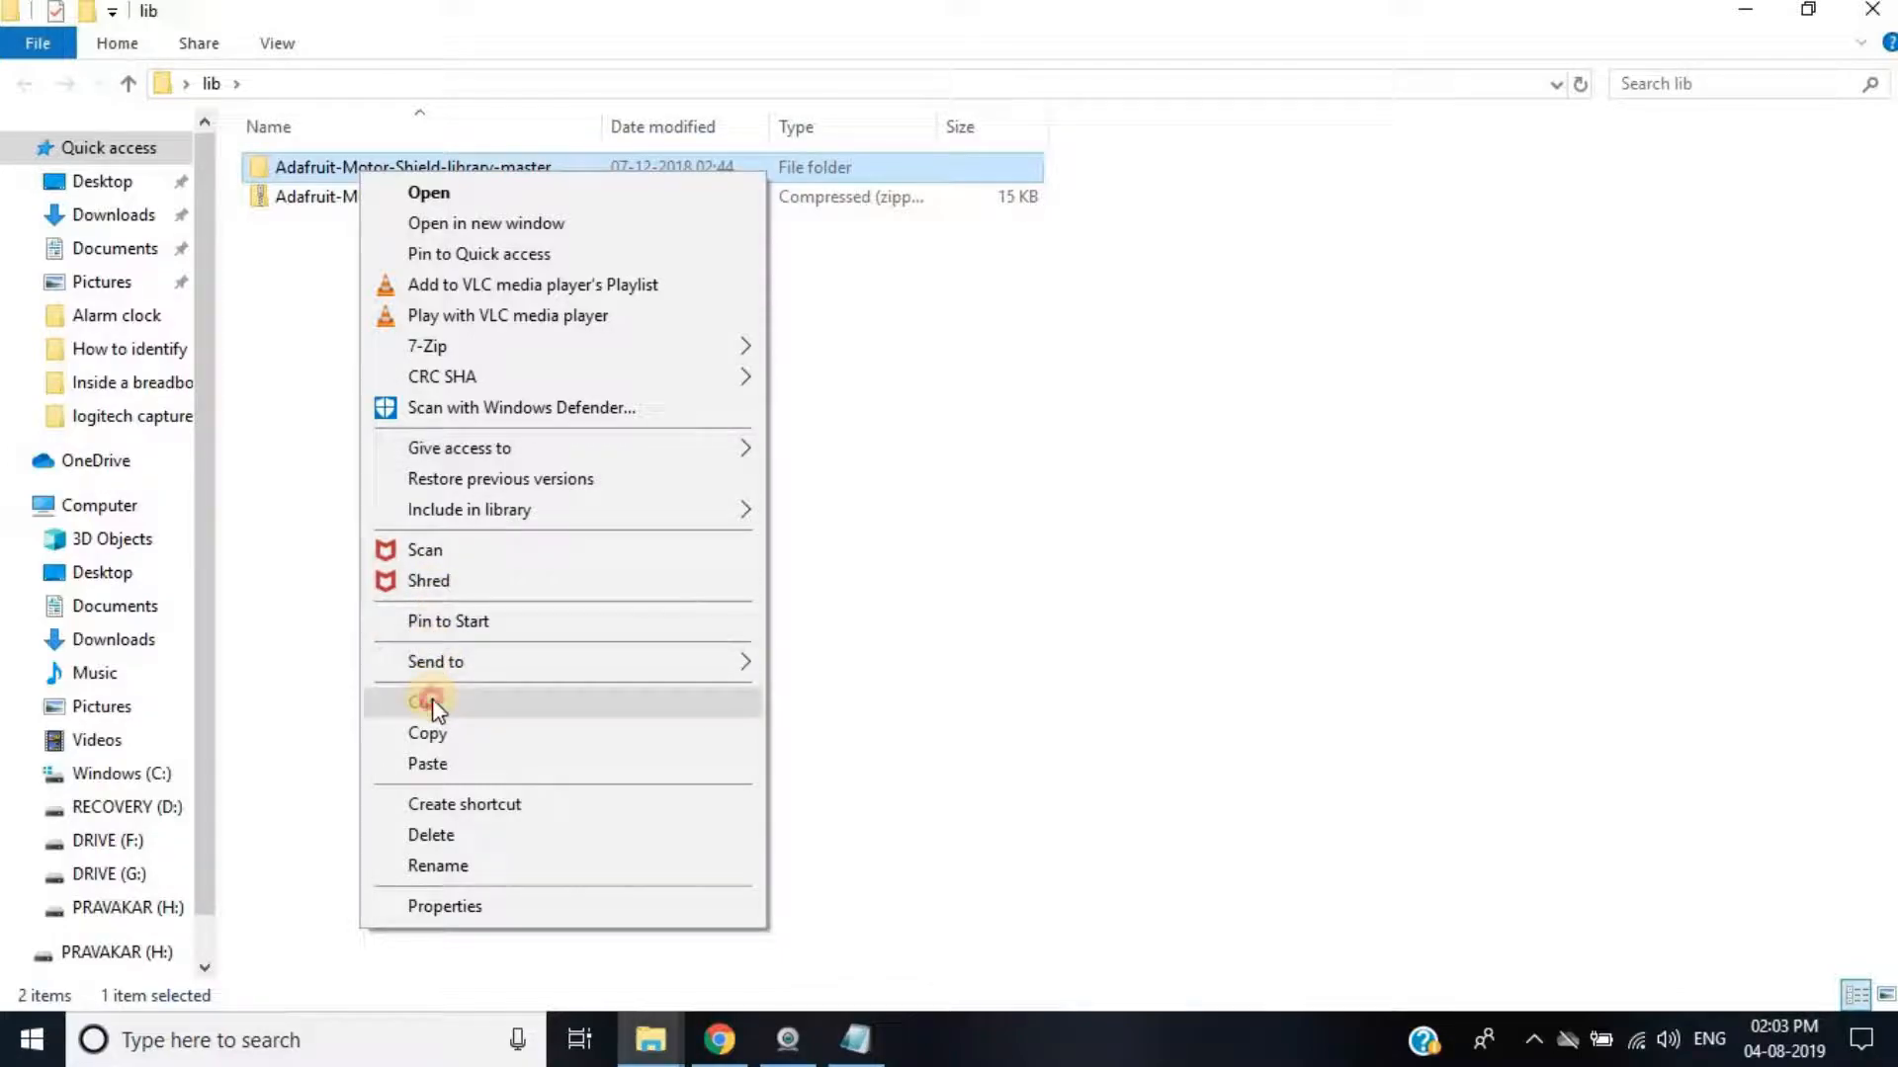
click(123, 774)
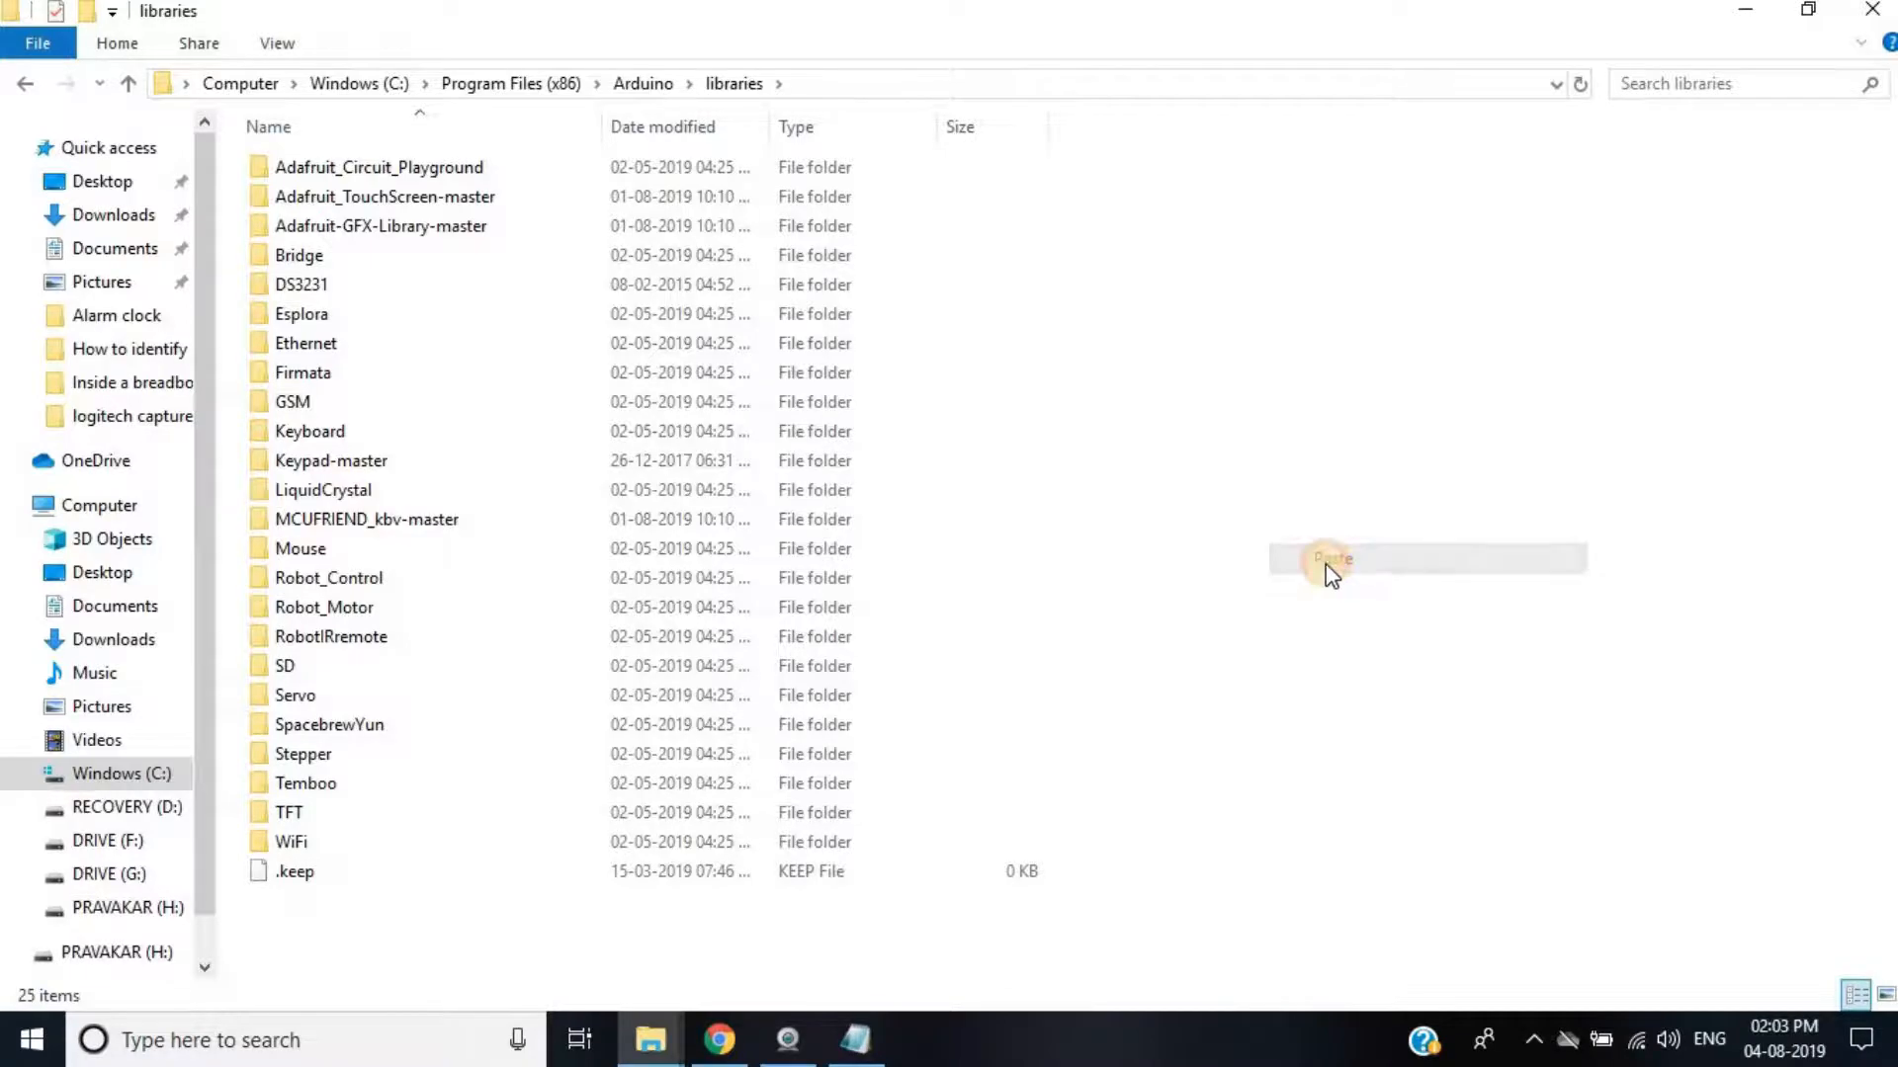
Step: Paste the library folder into C:\Program Files (x86)\Arduino\libraries, granting admin permission
click(1326, 562)
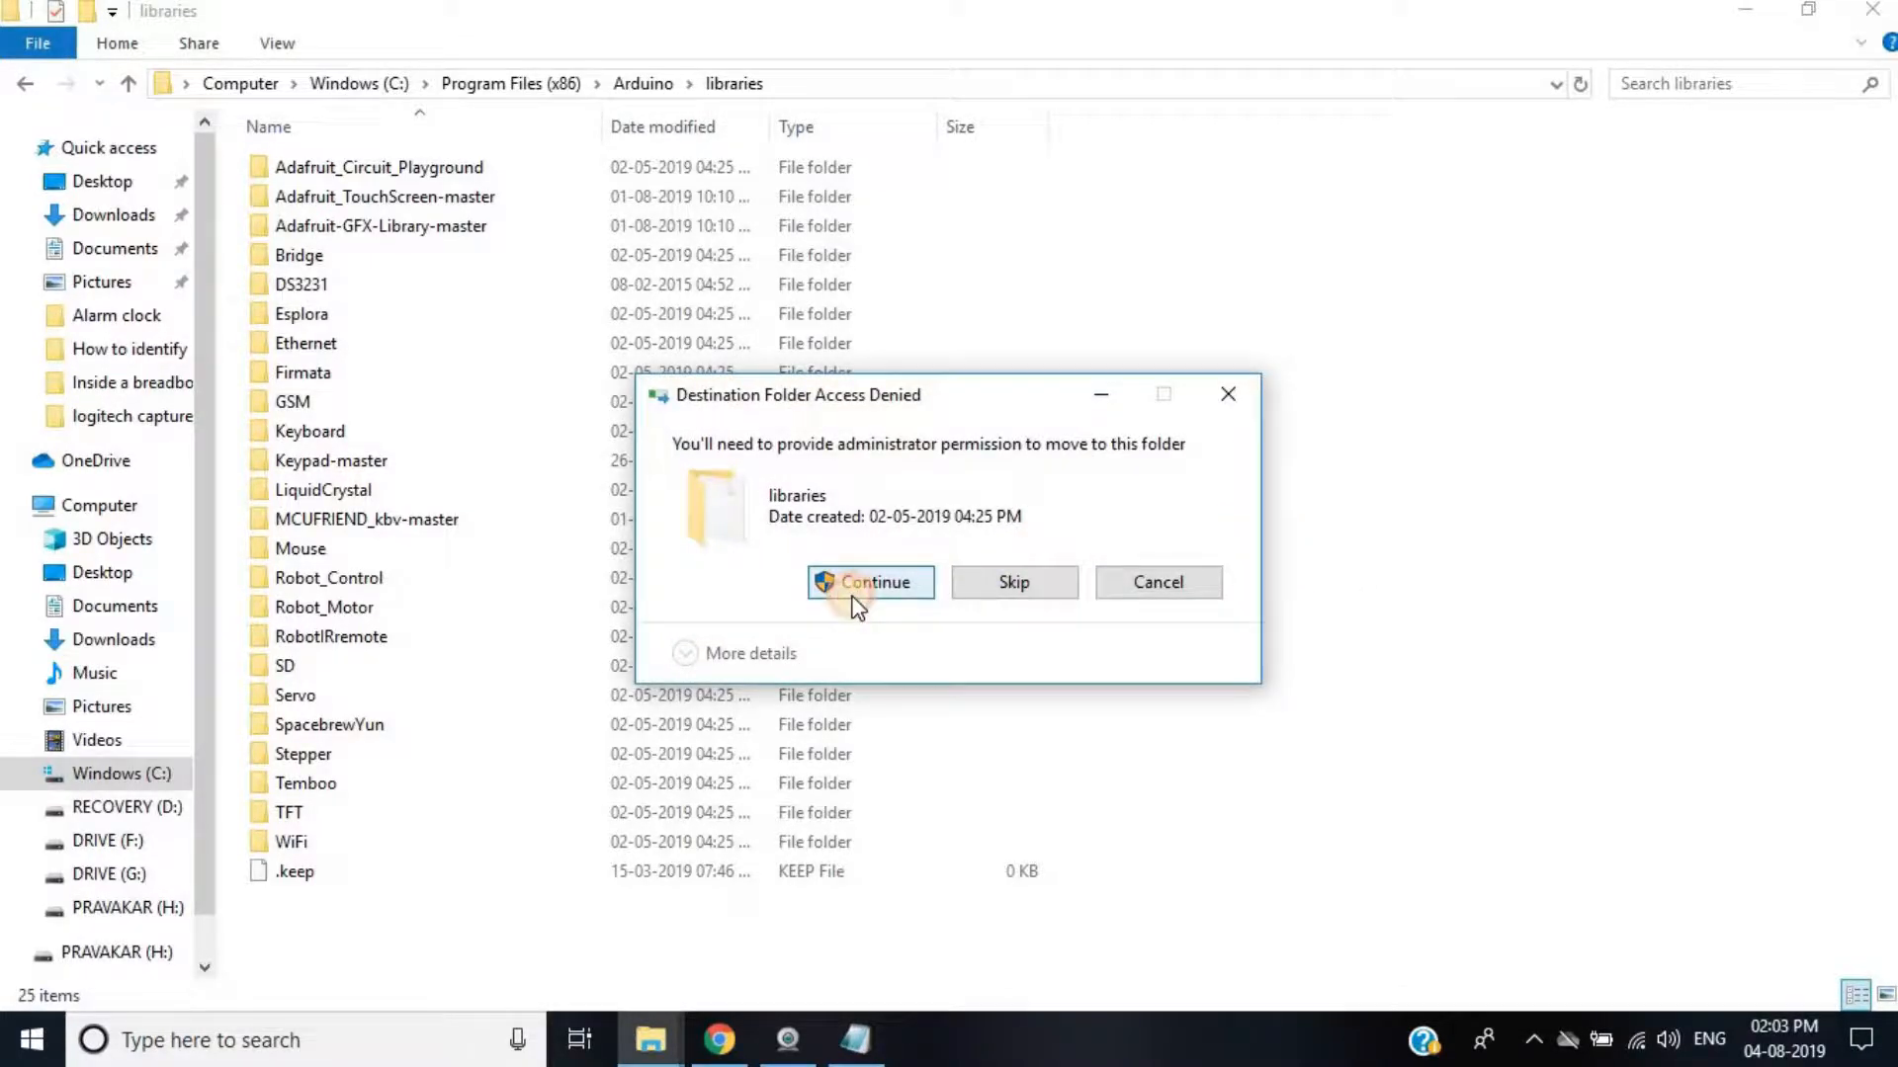
click(870, 582)
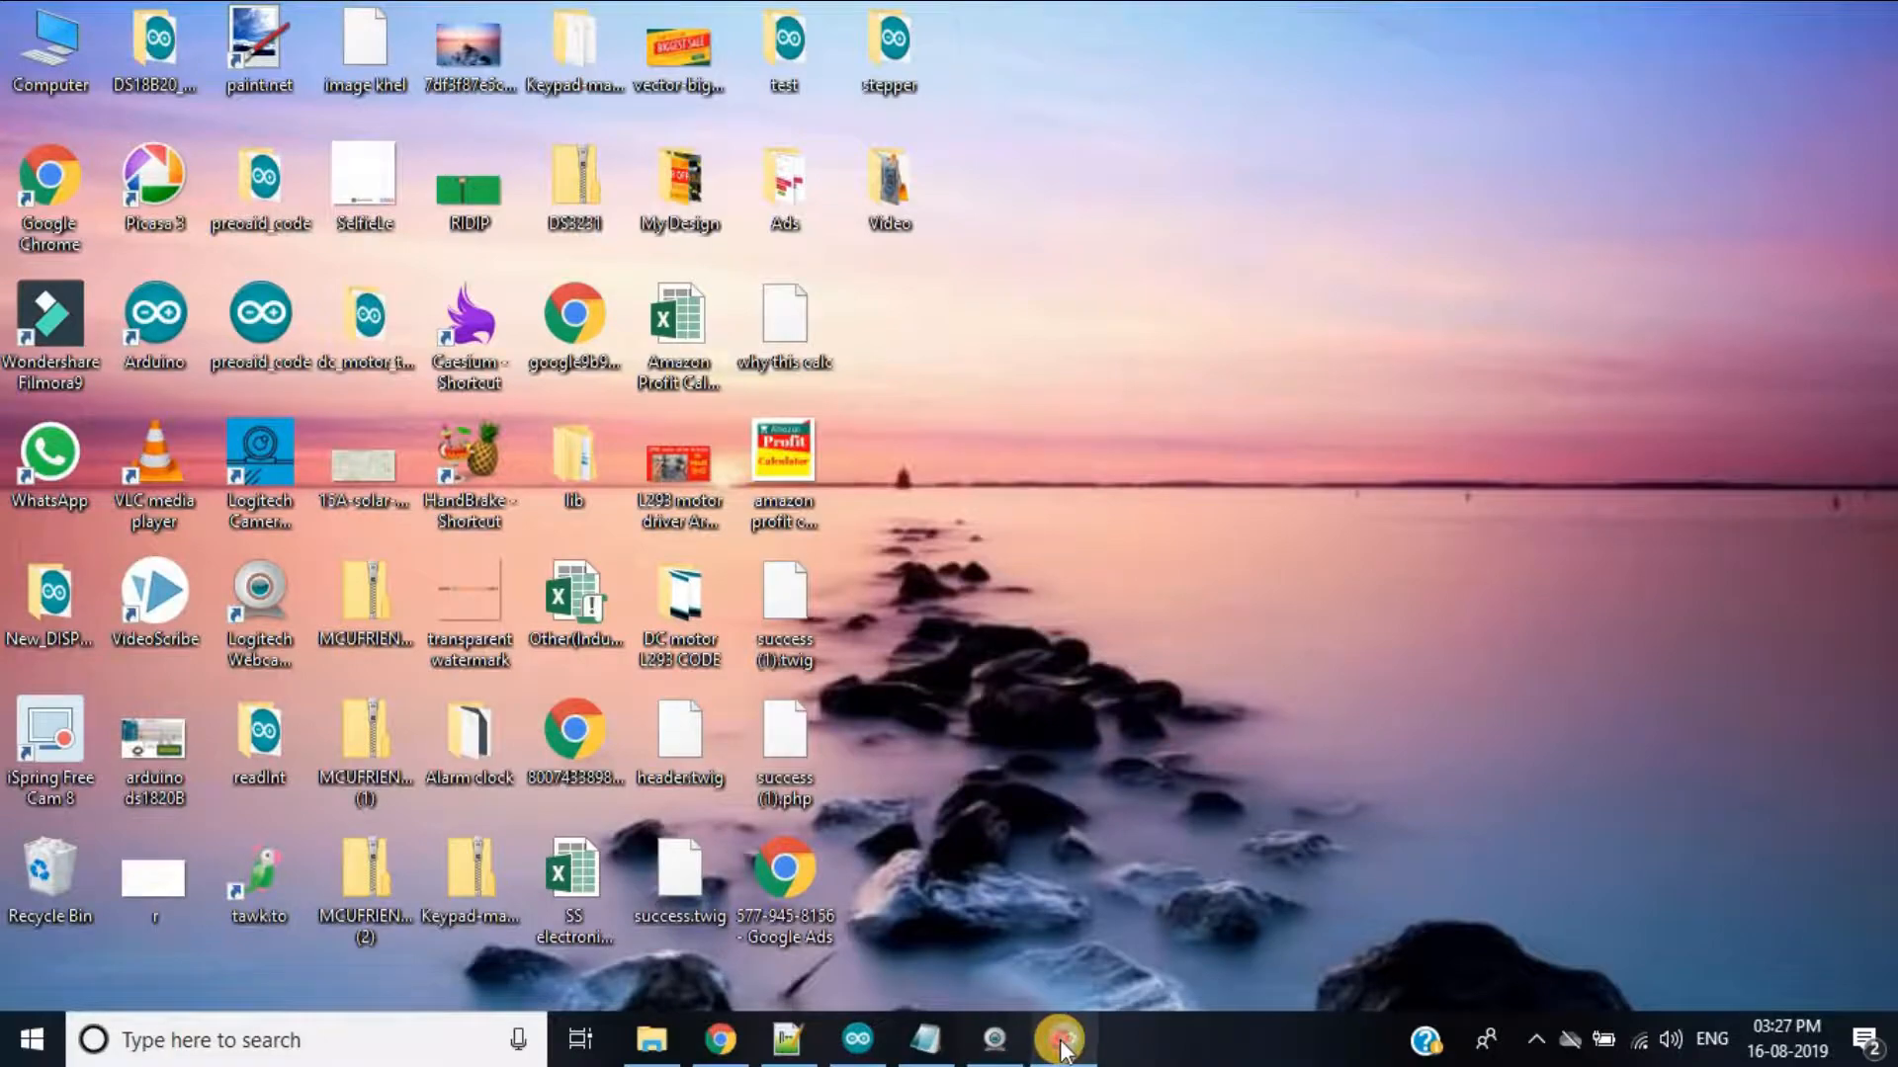
Step: Switch to the servo_test sketch in Arduino IDE and start uploading it to the board
click(1059, 1041)
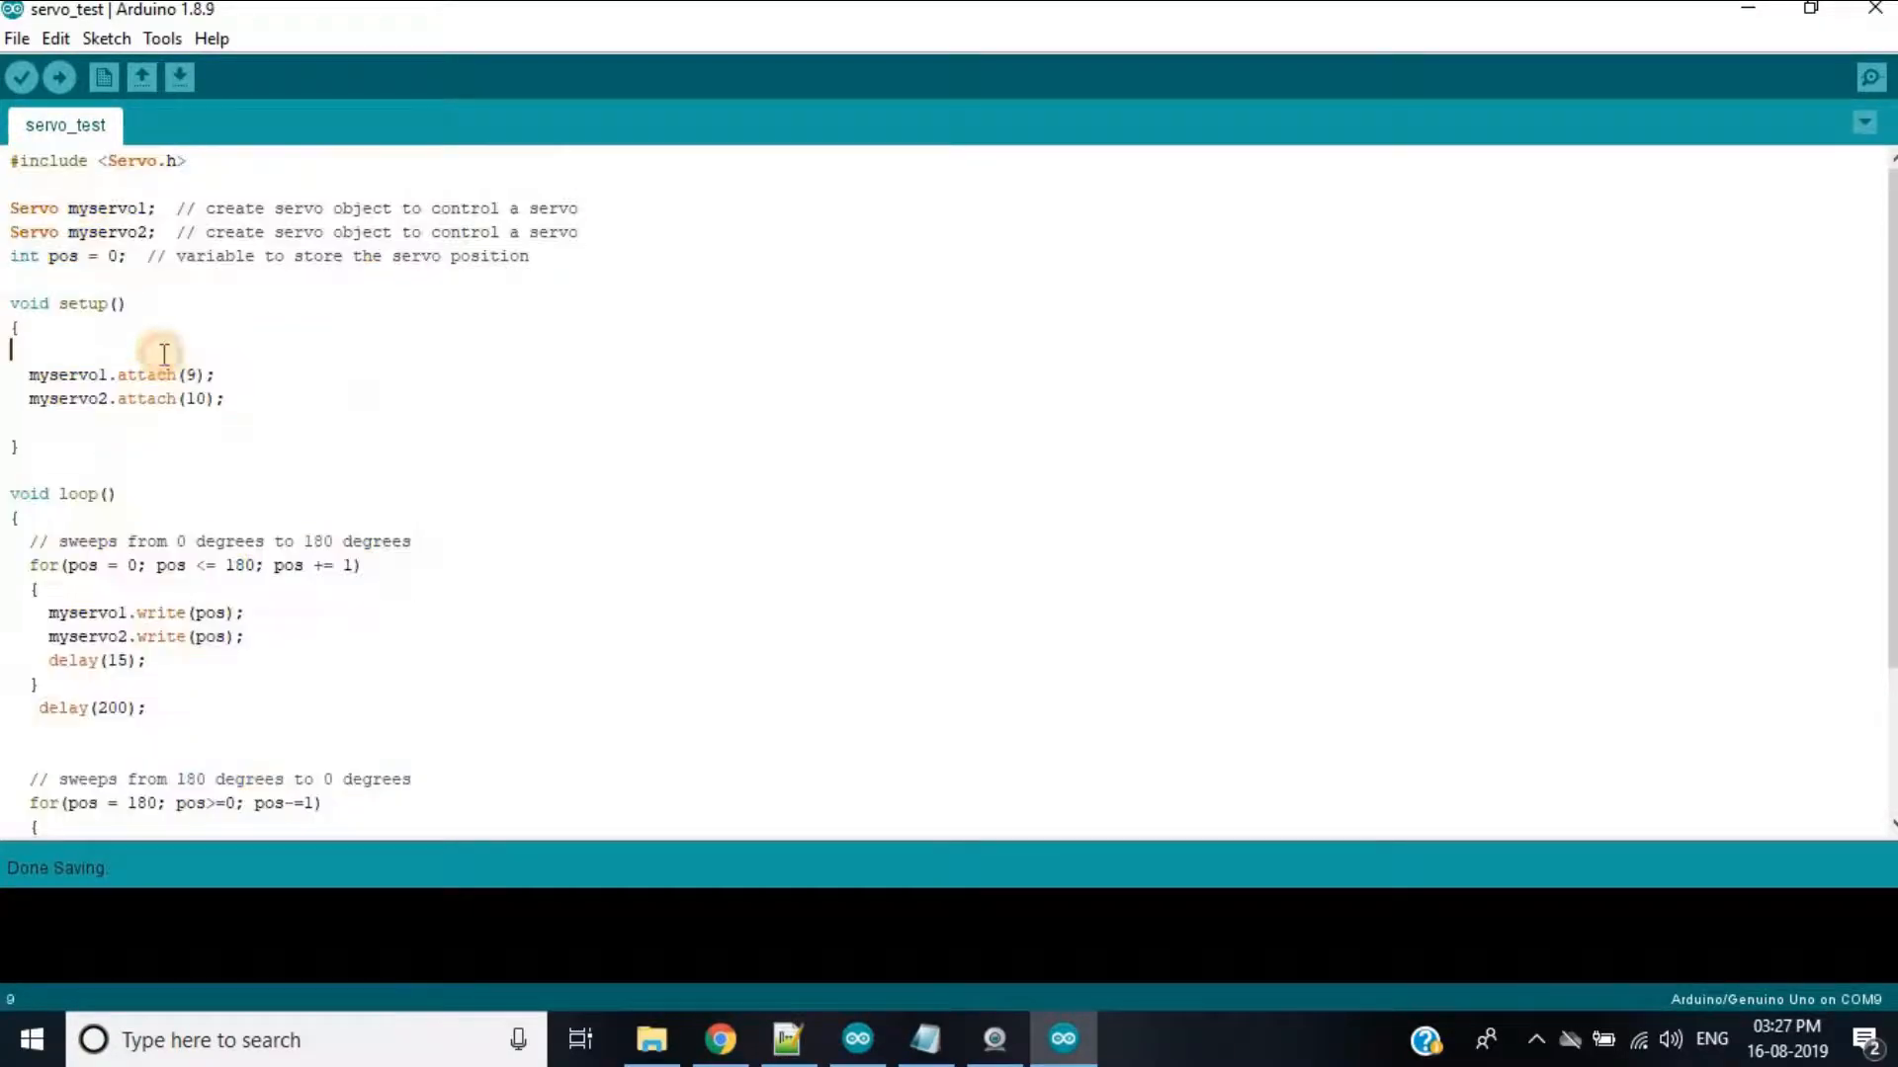
click(61, 78)
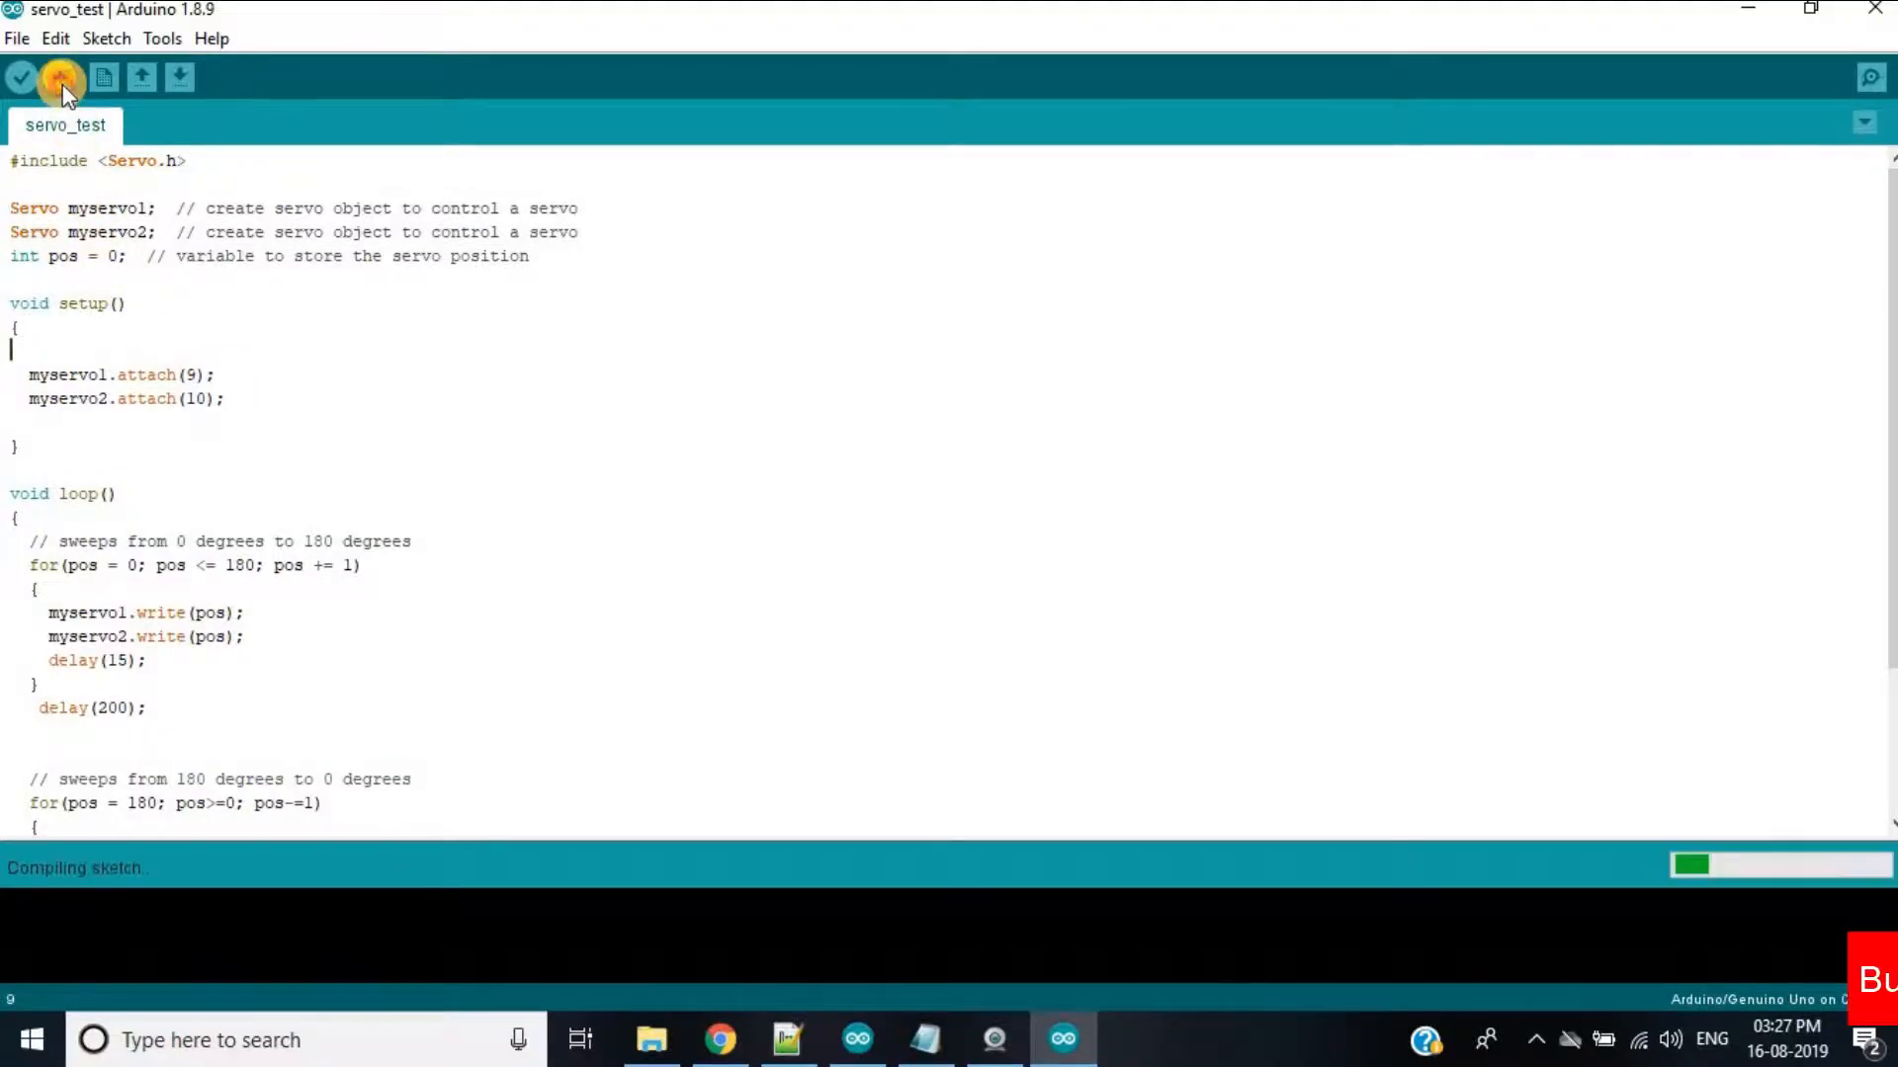